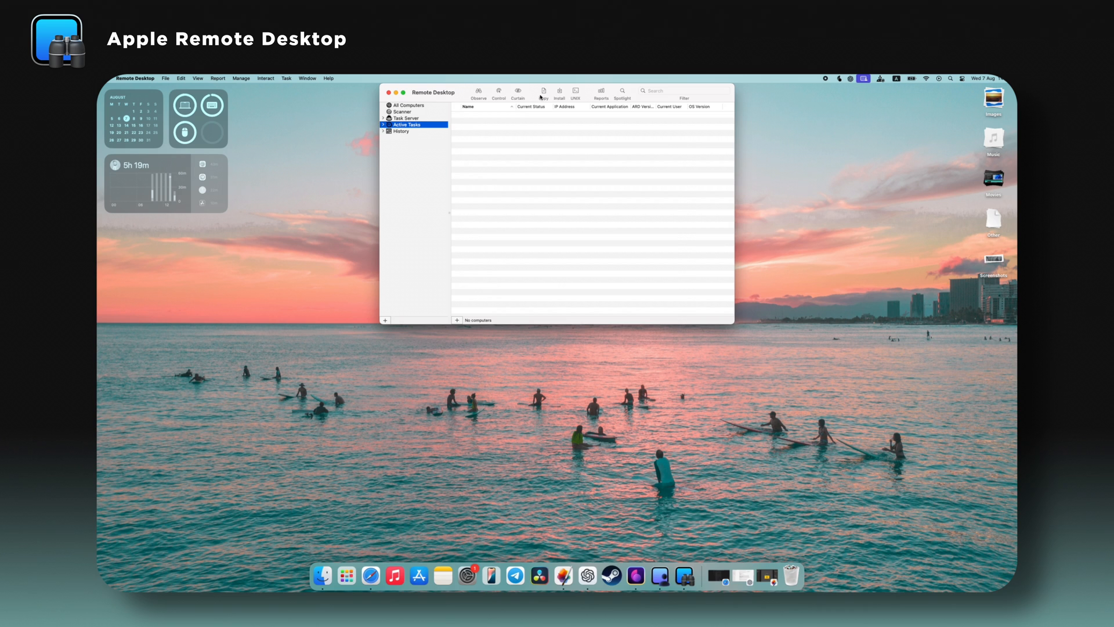
# Step: Dismiss the Install Packages file chooser and bring up the Add by Address dialog
pyautogui.click(559, 91)
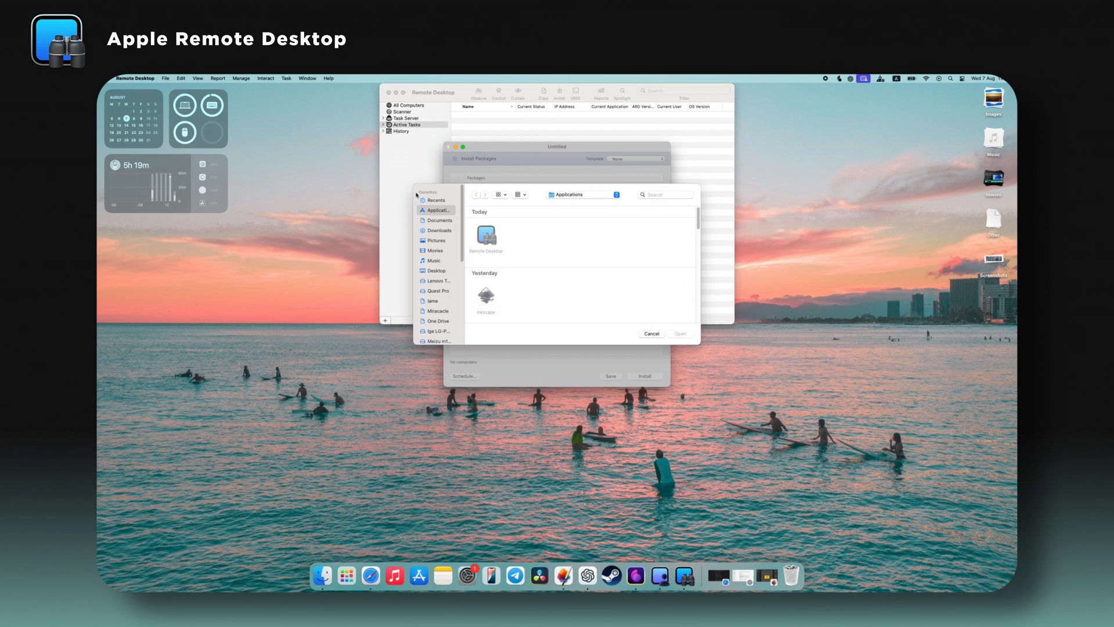
pyautogui.click(651, 334)
pyautogui.write('192')
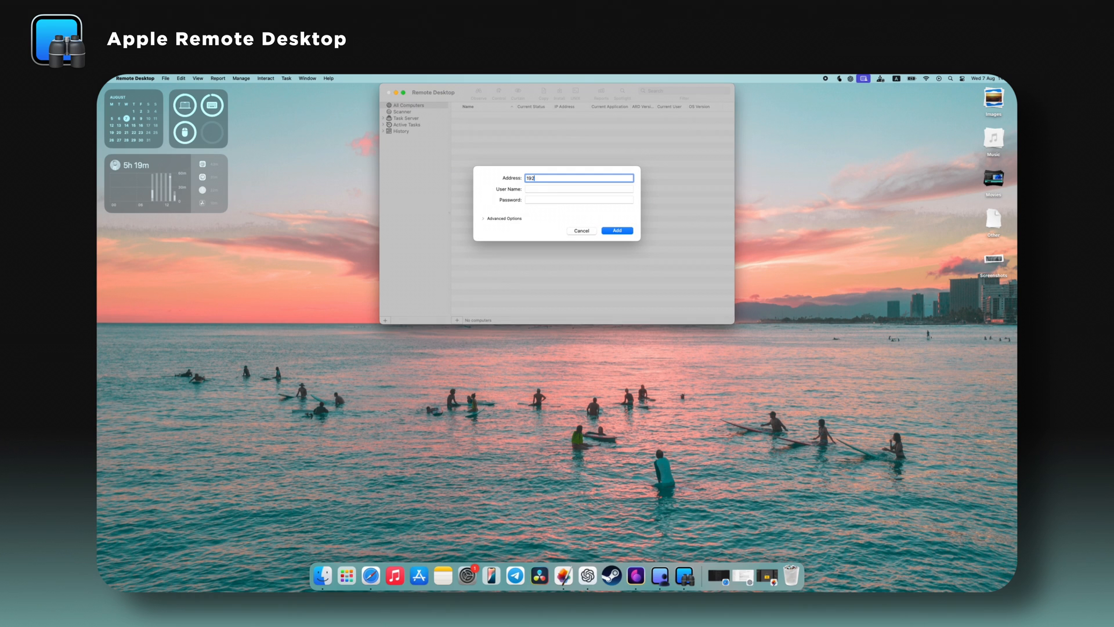
# Step: Enter user name 'Myka', expand Advanced Options, show Tasks preferences, and allow local network access
pyautogui.write('Myka')
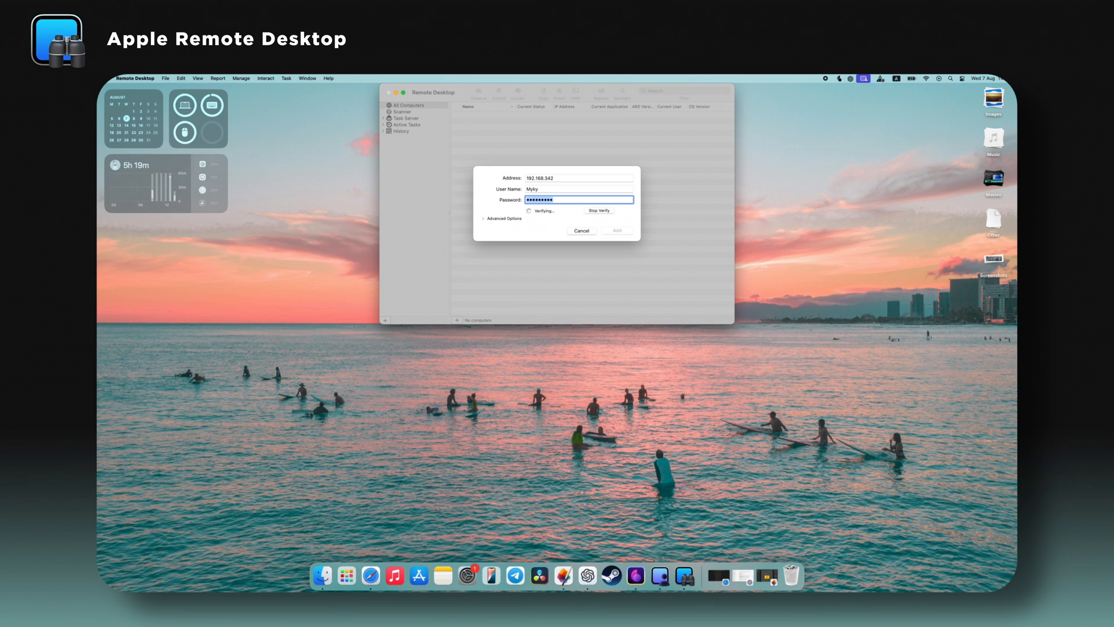
pyautogui.click(578, 177)
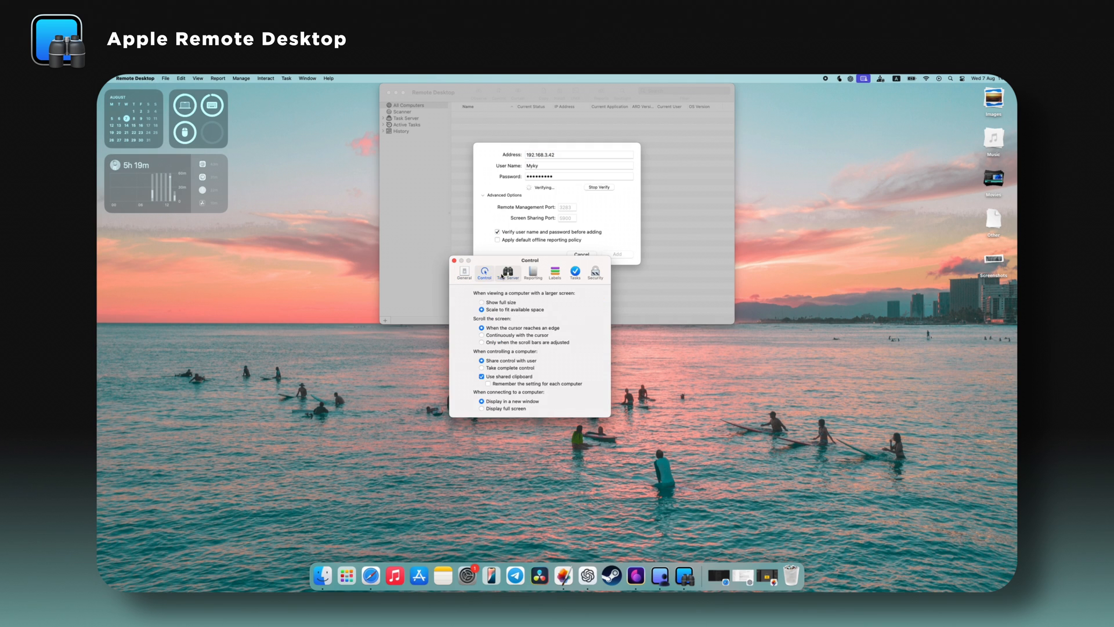
pyautogui.click(532, 273)
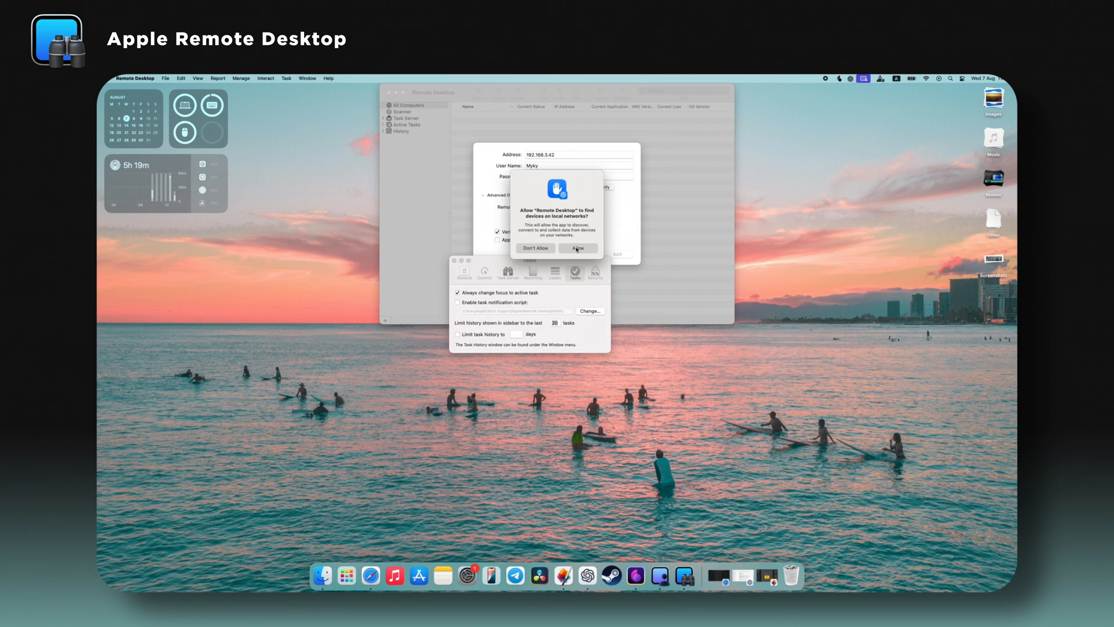
pyautogui.click(577, 249)
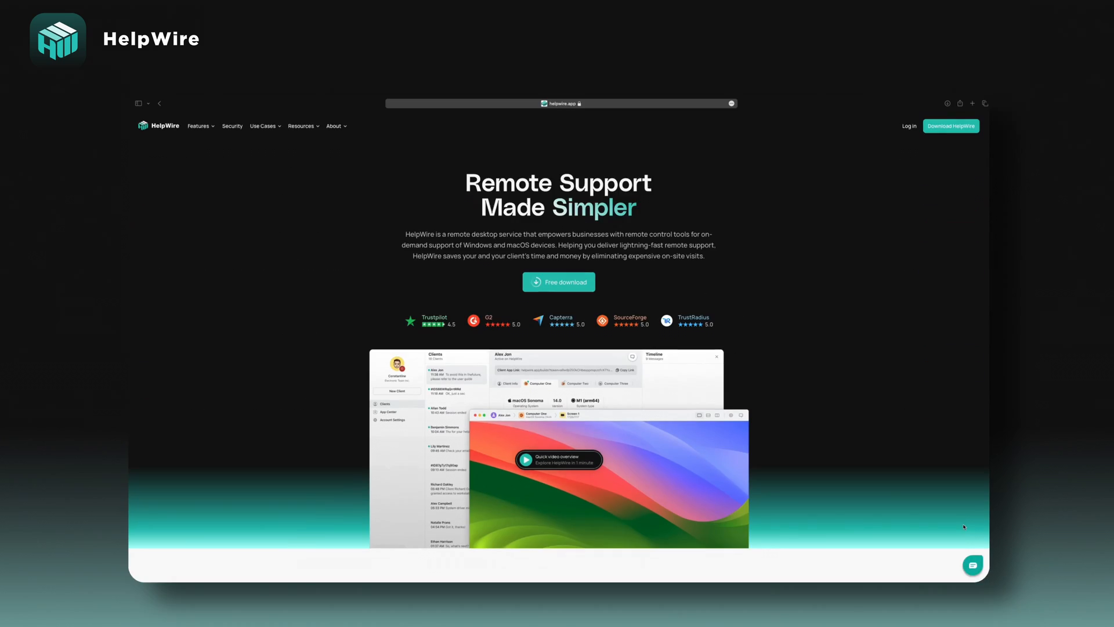
# Step: Always allow the site to launch HelpWire Operator and connect to Myky's Laptop's screen
pyautogui.scroll(-3)
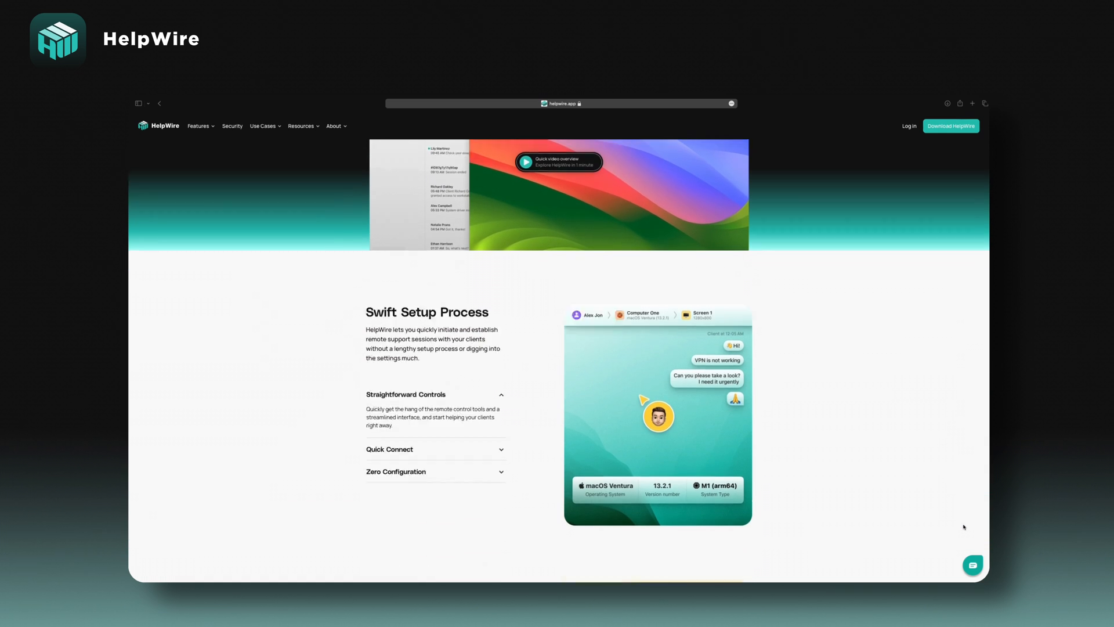
pyautogui.scroll(-3)
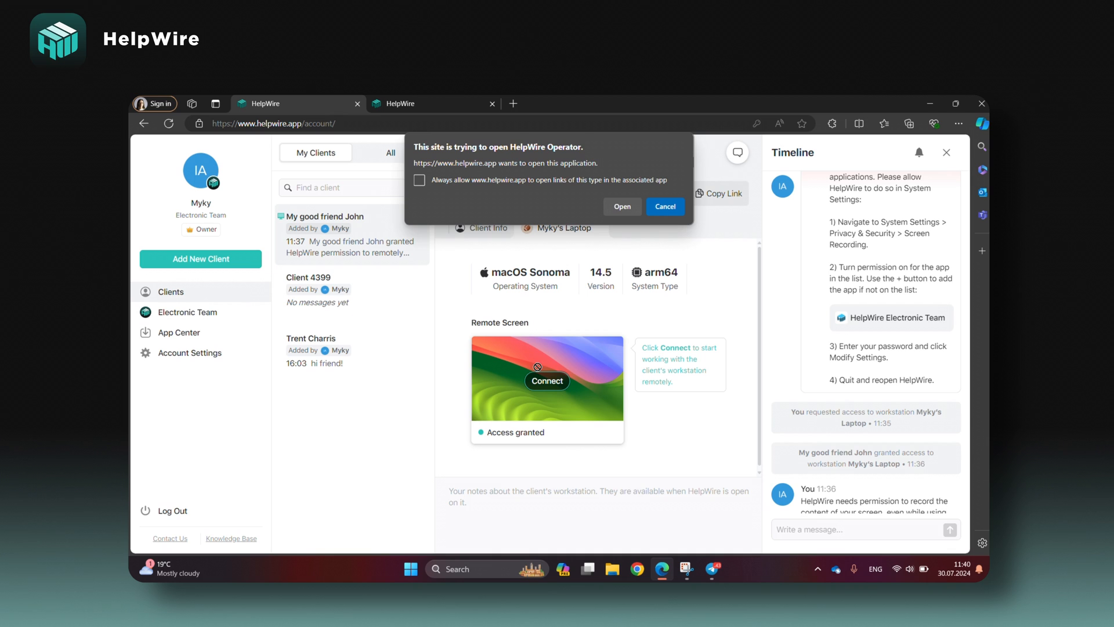
pyautogui.click(420, 180)
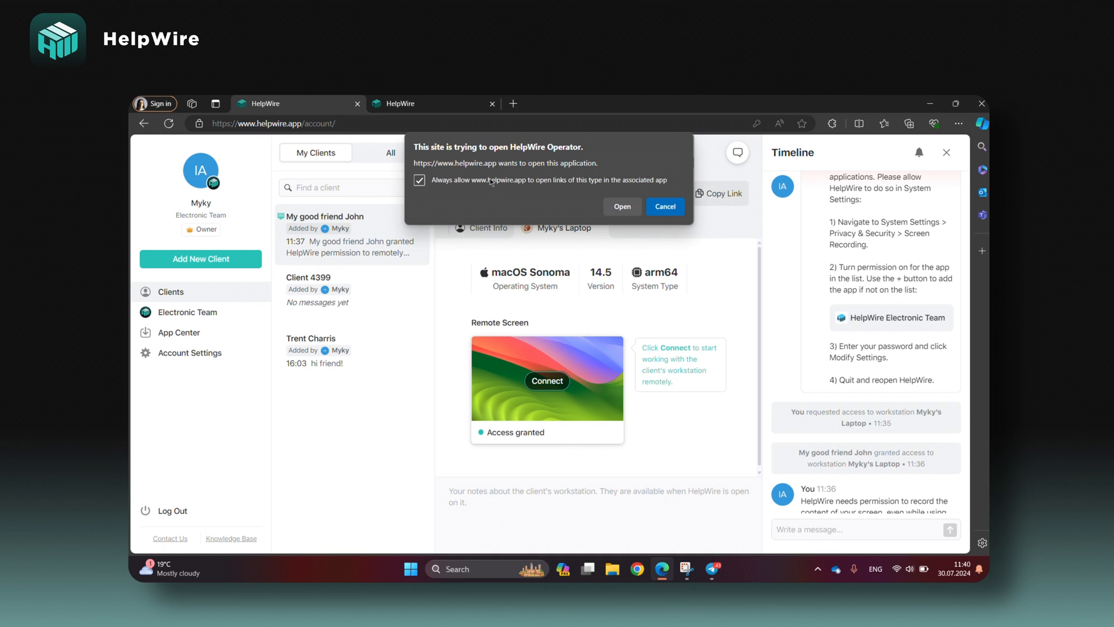
pyautogui.click(664, 206)
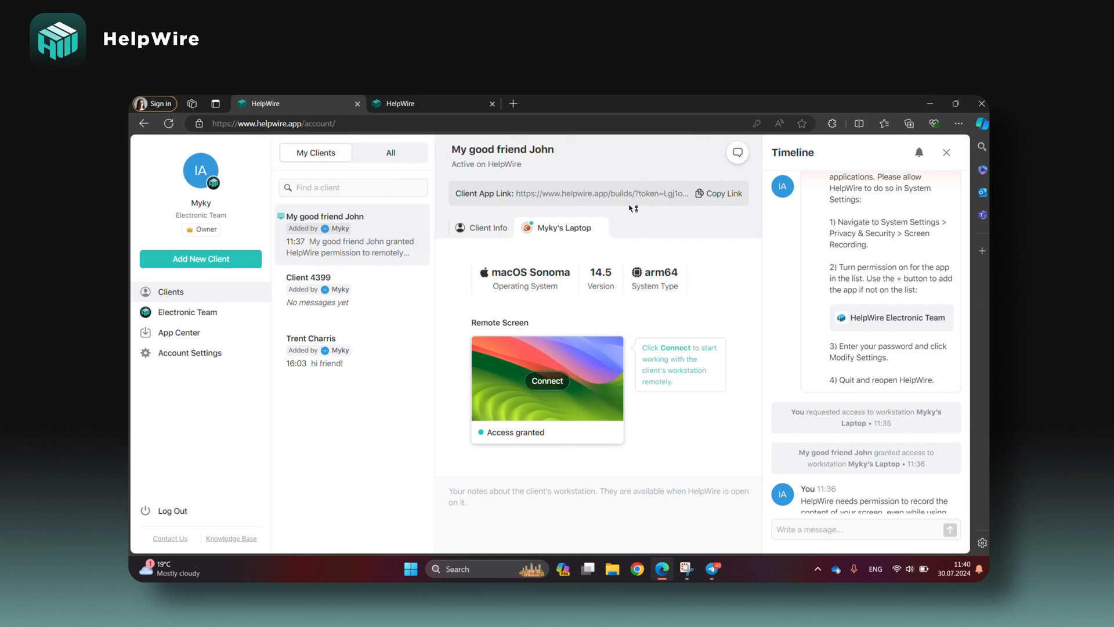
pyautogui.click(548, 380)
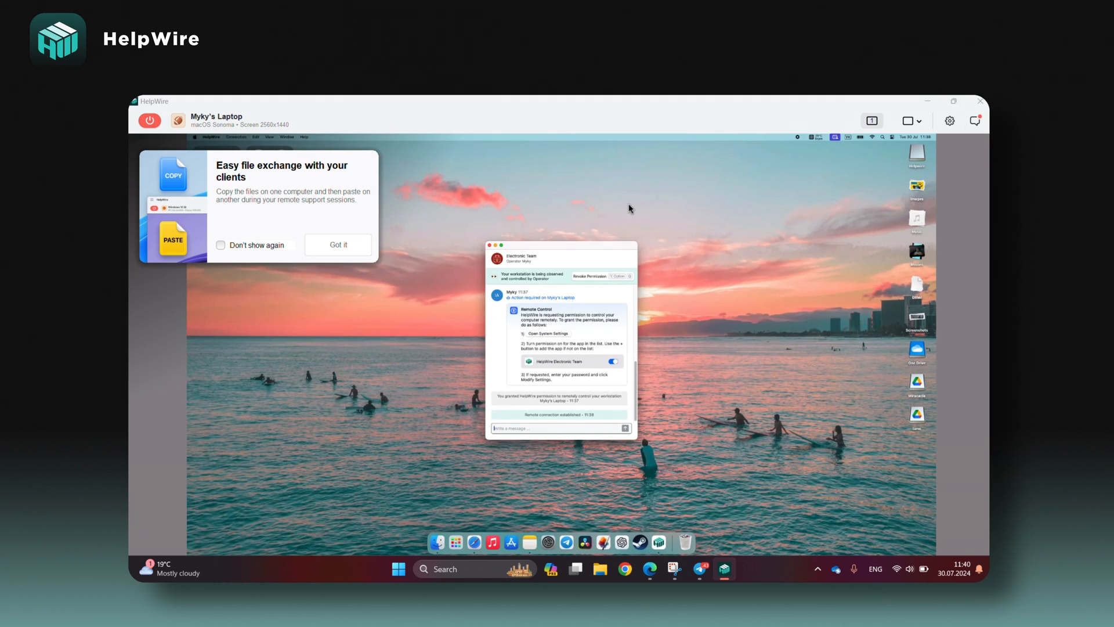
pyautogui.moveTo(359, 226)
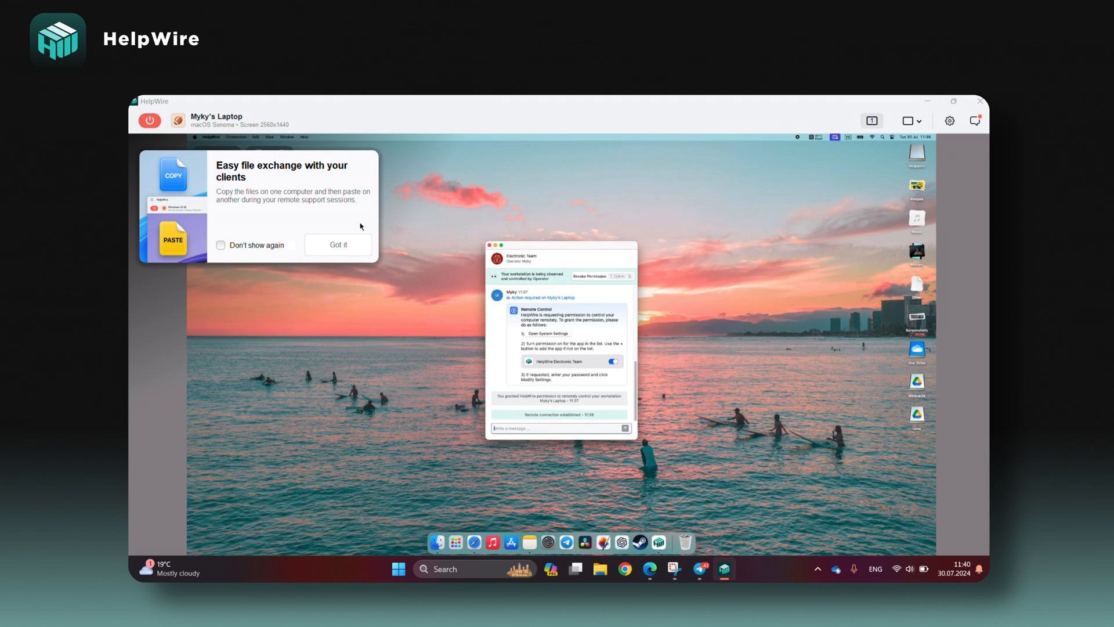
pyautogui.moveTo(250, 241)
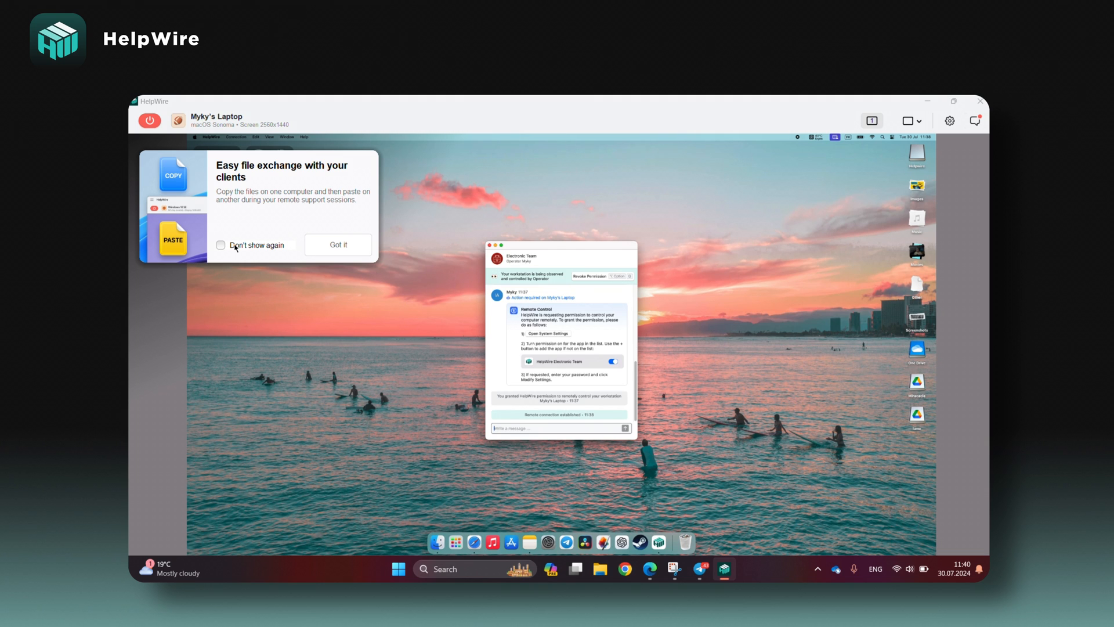
# Step: Tick 'Don't show again' on the file exchange tip and drag the chat window left
pyautogui.click(338, 244)
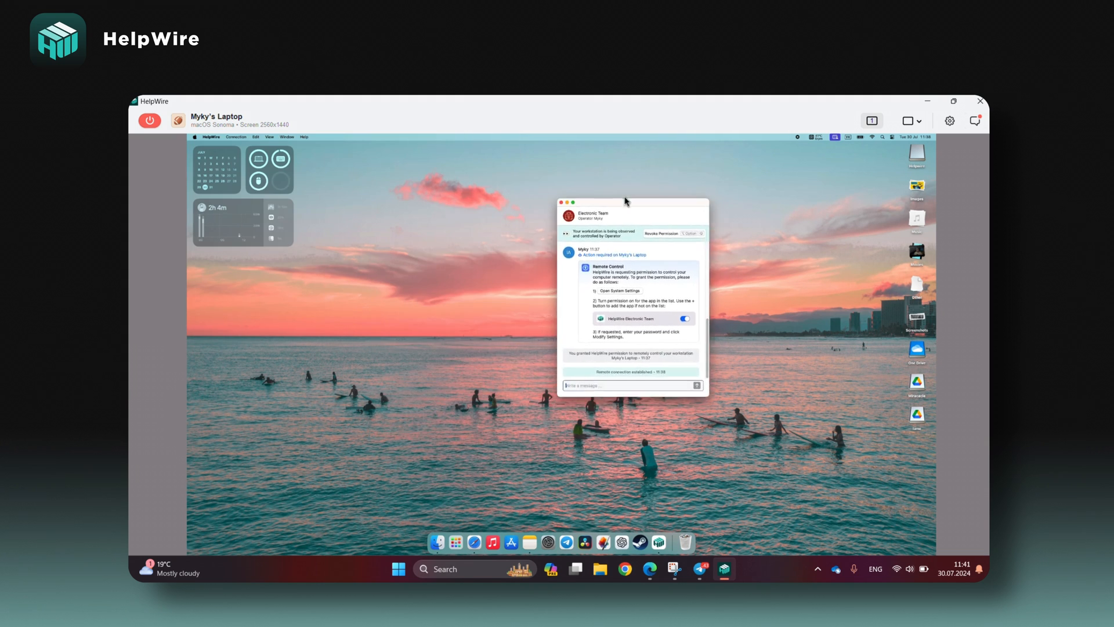
pyautogui.moveTo(625, 203); pyautogui.dragTo(504, 197)
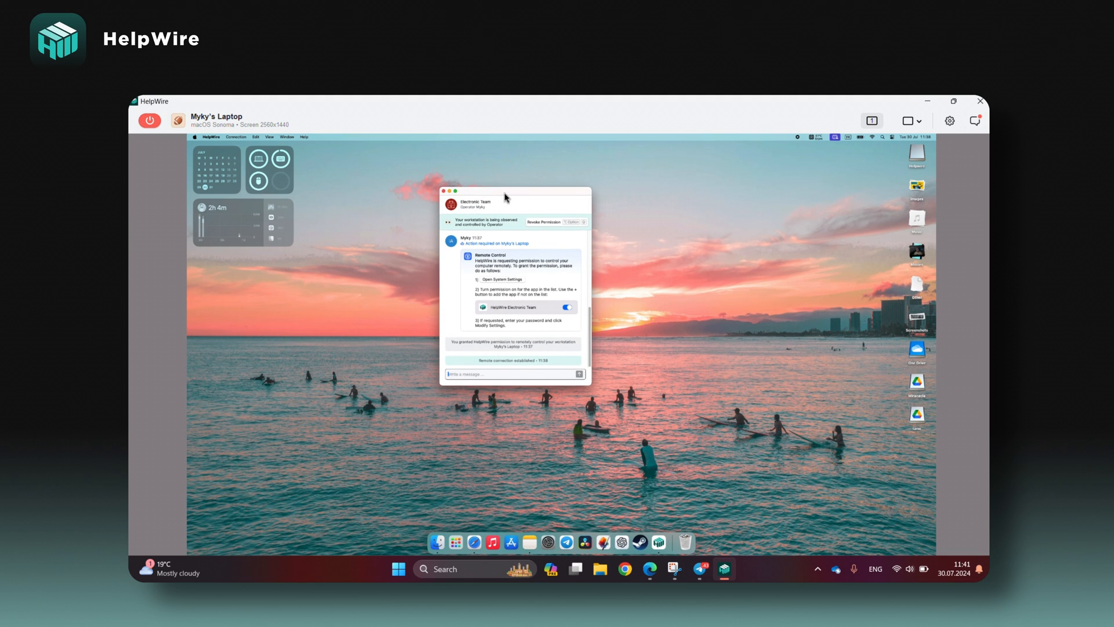
pyautogui.moveTo(835, 284)
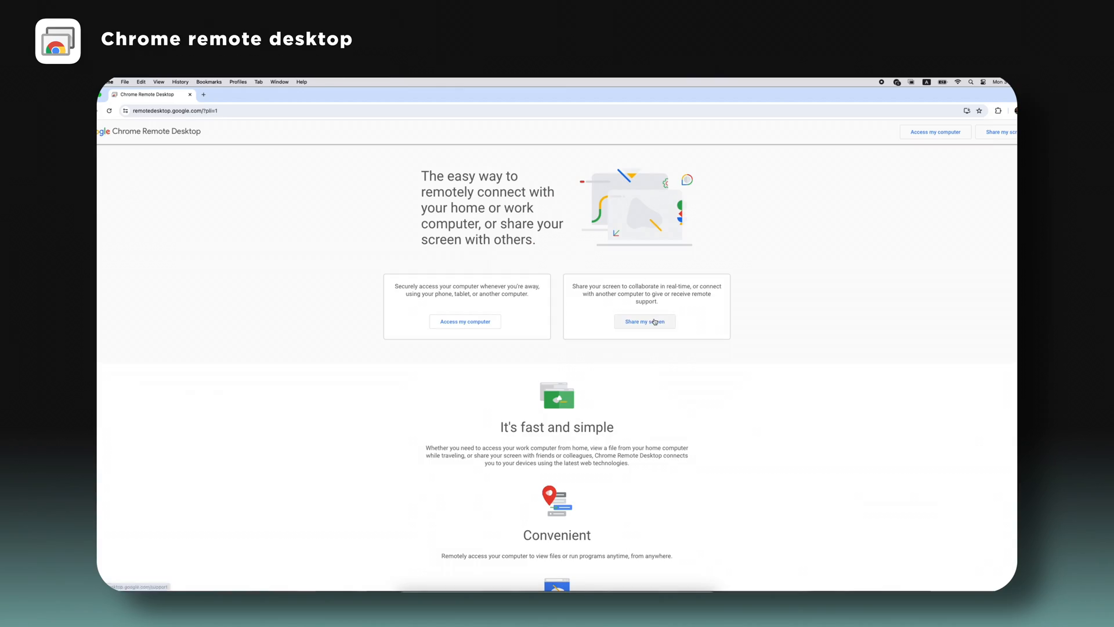
# Step: Go to Access my computer to see WINDOWS-BD68JM1 listed online on the Remote Access page
pyautogui.click(644, 321)
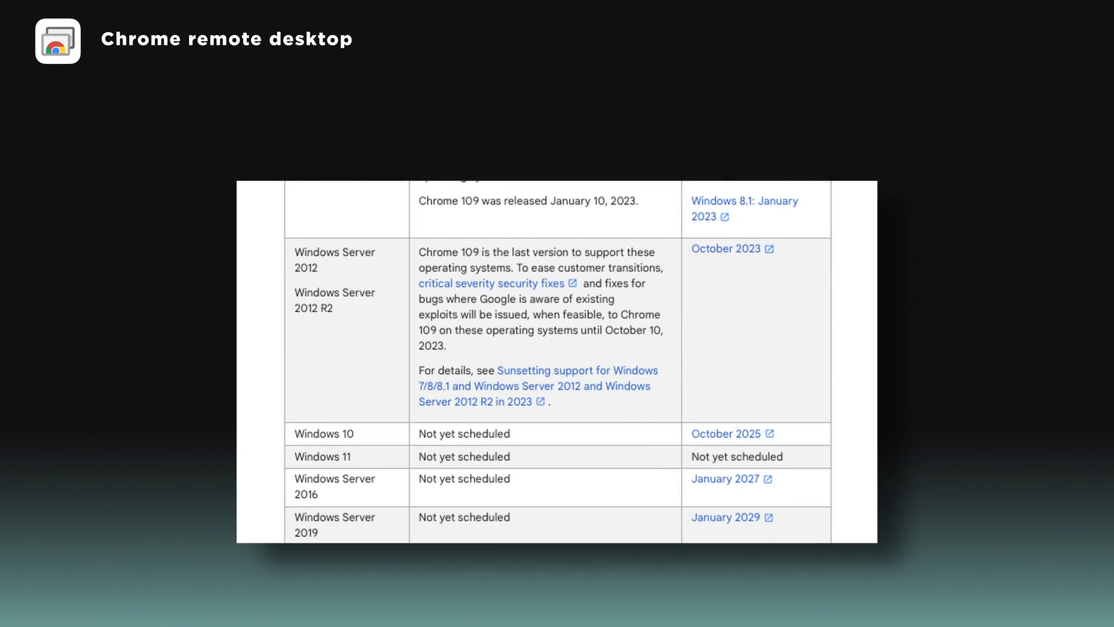
pyautogui.scroll(-3)
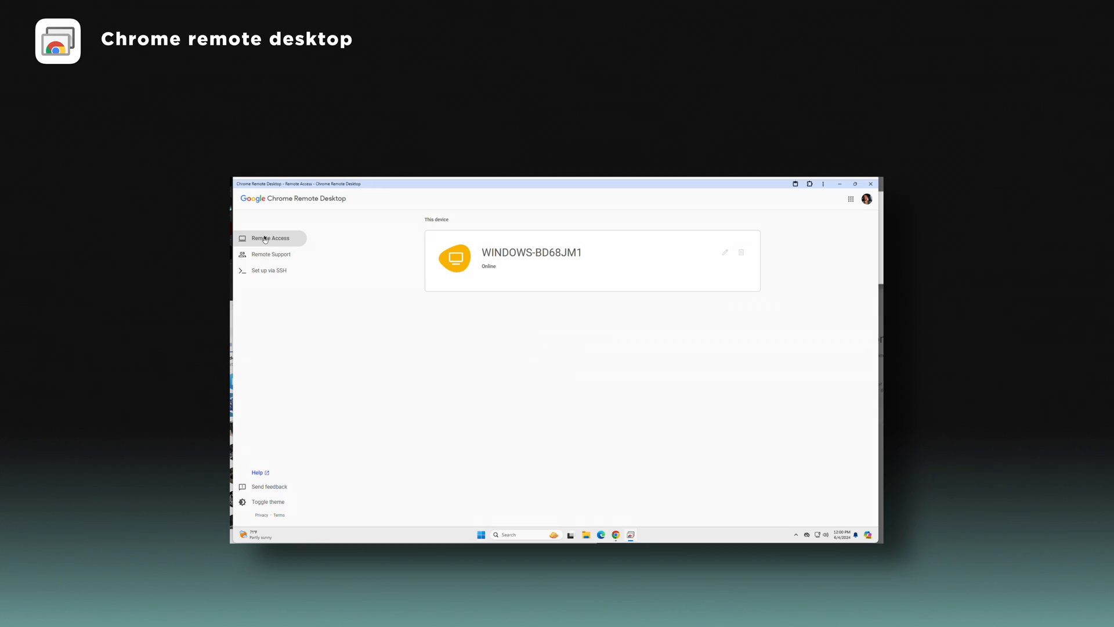
# Step: Visit the SSH setup page, return to Remote Support, and press Generate Code under Share this screen
pyautogui.click(271, 254)
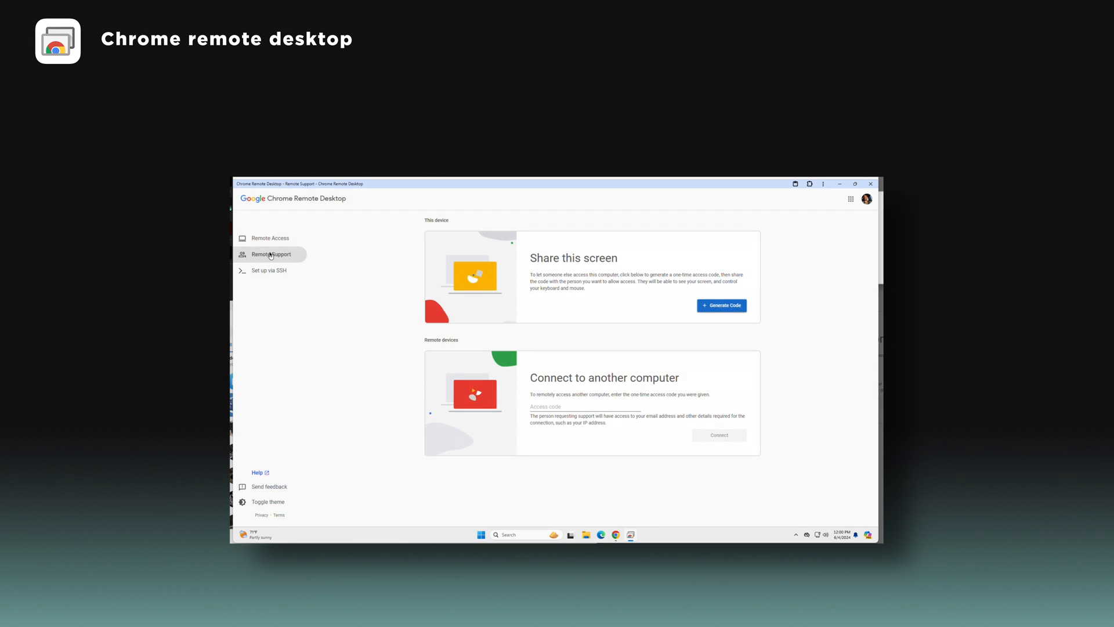
pyautogui.click(268, 270)
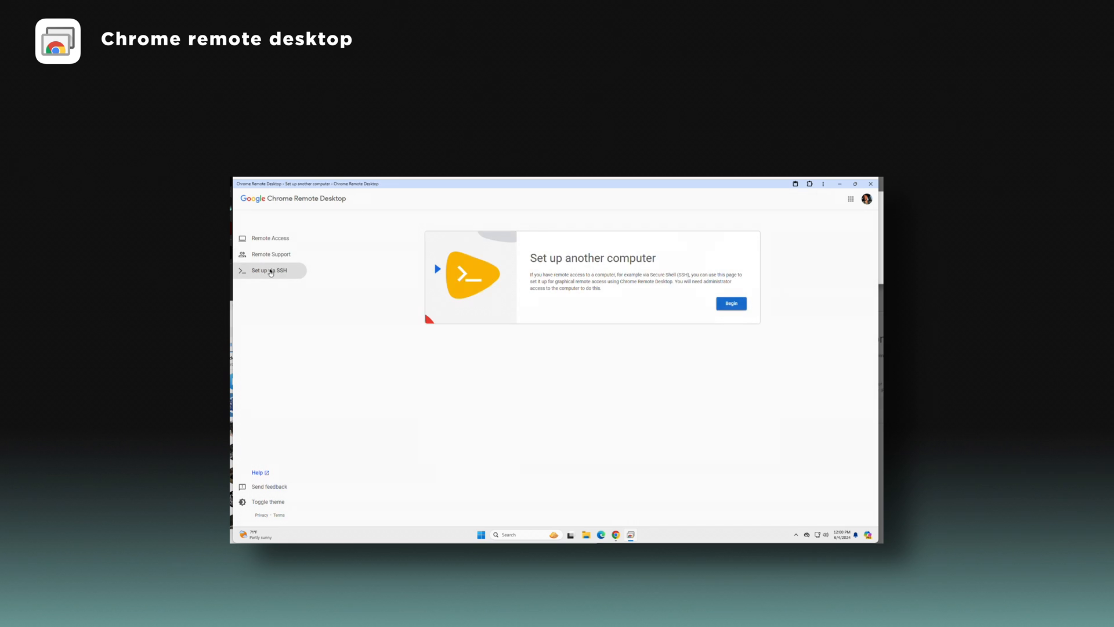
pyautogui.moveTo(273, 257)
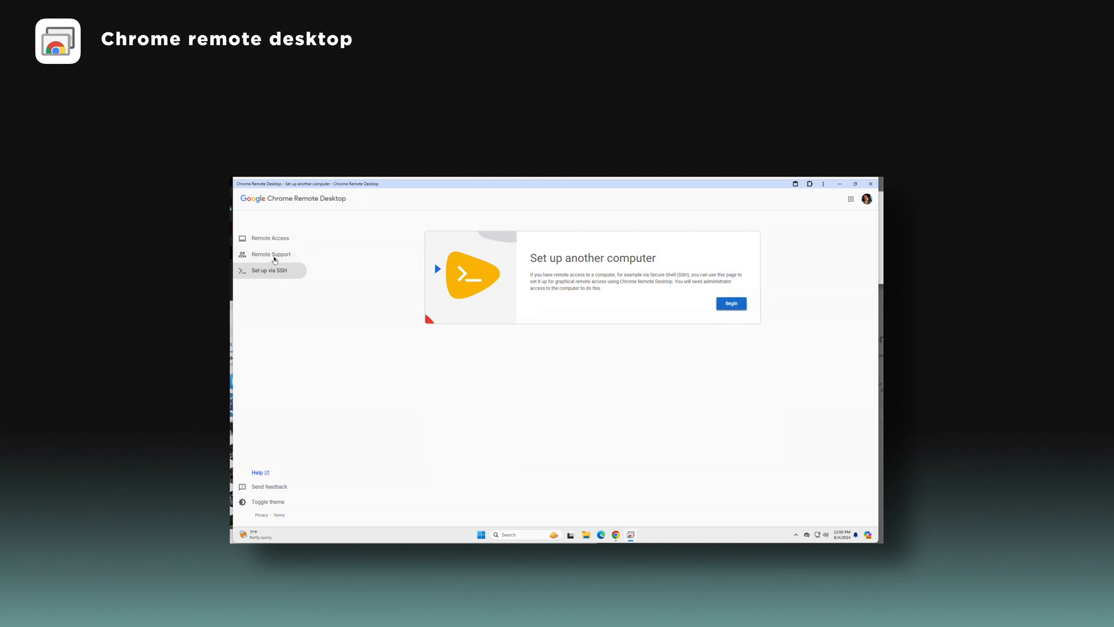
pyautogui.click(271, 253)
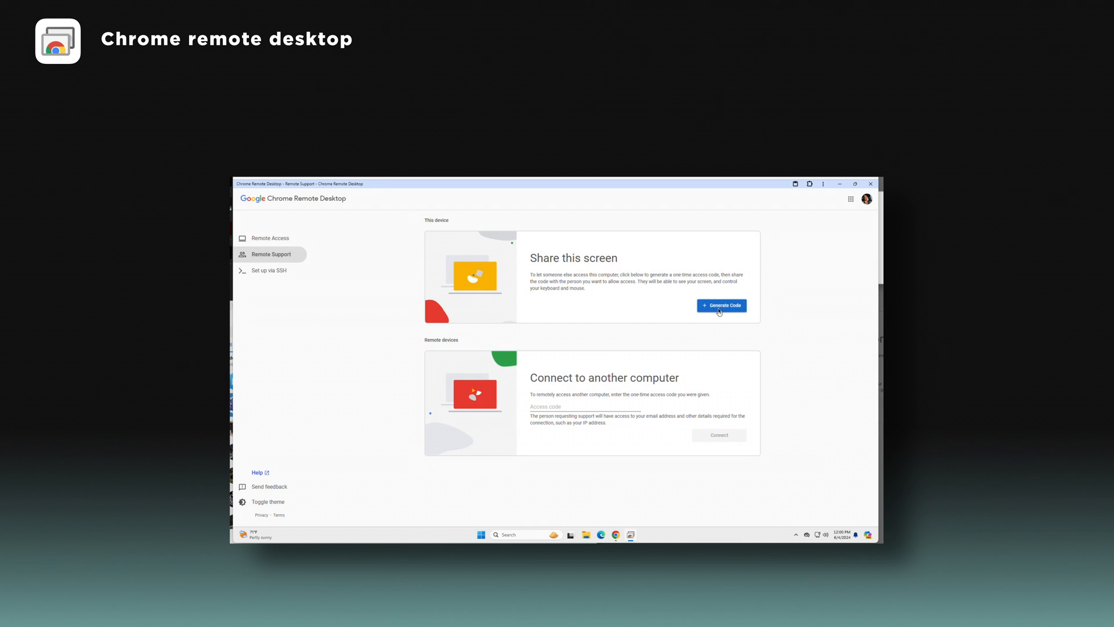
pyautogui.click(721, 306)
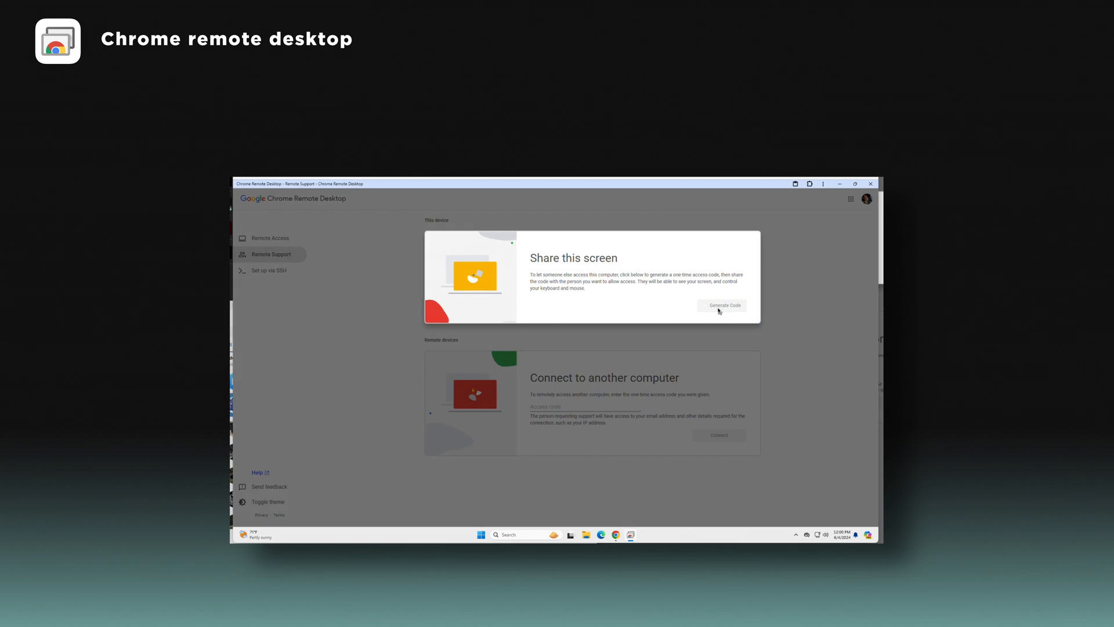
pyautogui.click(721, 305)
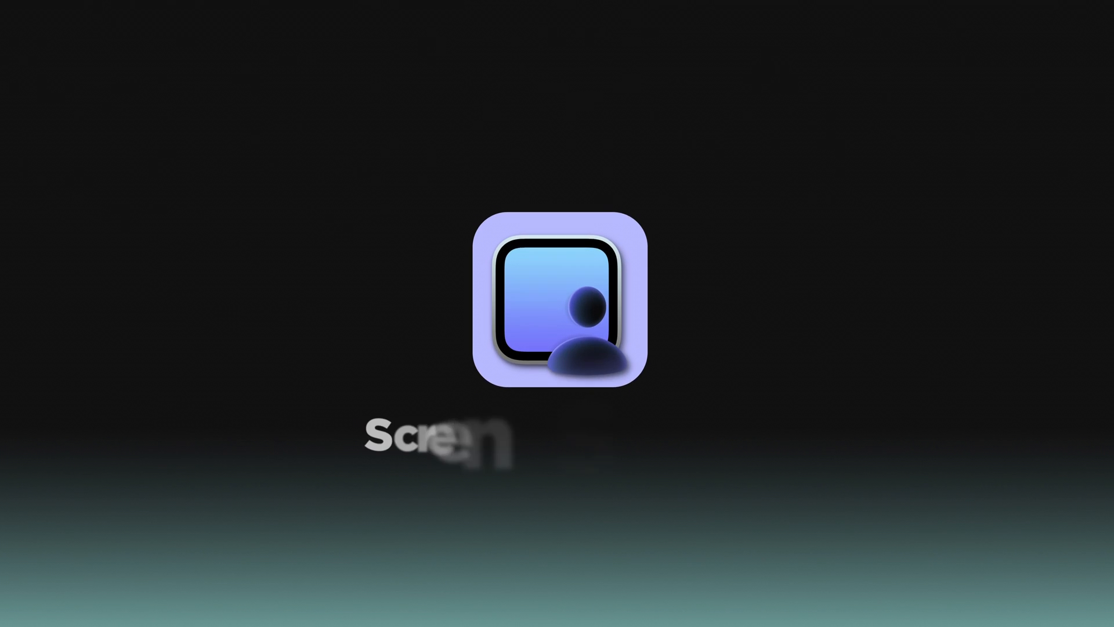
# Step: Connect to the remote Mac running Android Studio and change the screen display mode
pyautogui.click(557, 298)
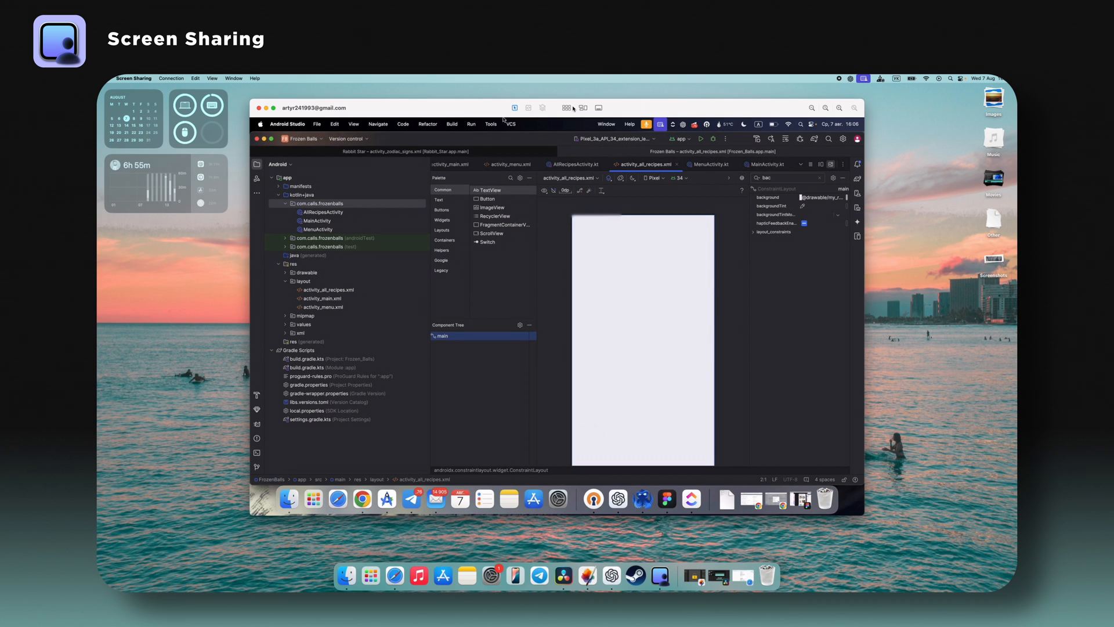
pyautogui.click(566, 108)
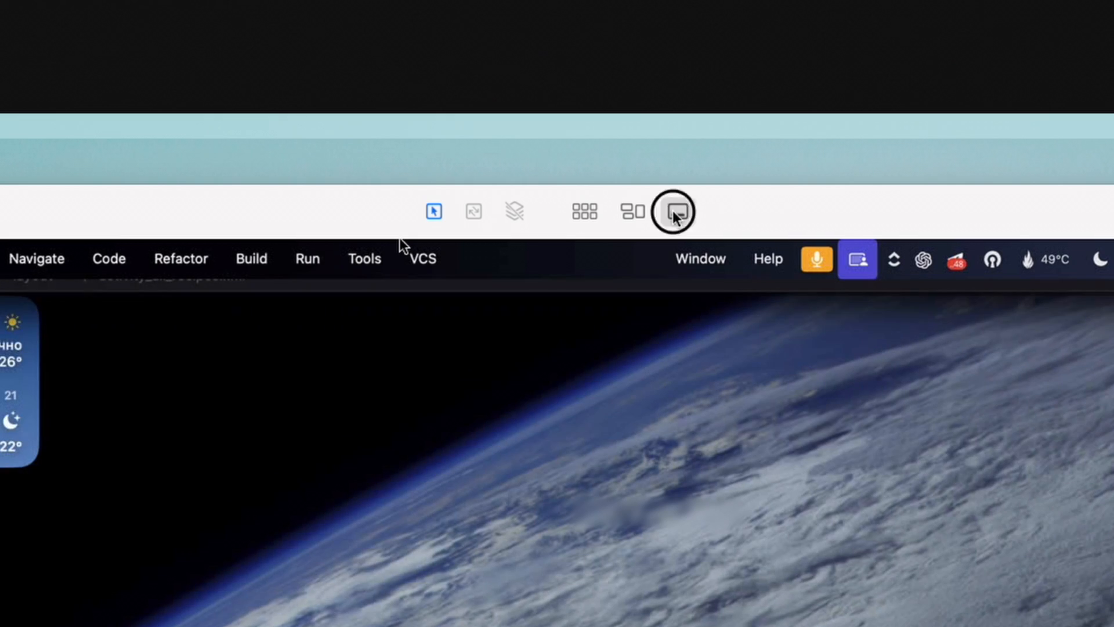
pyautogui.click(671, 211)
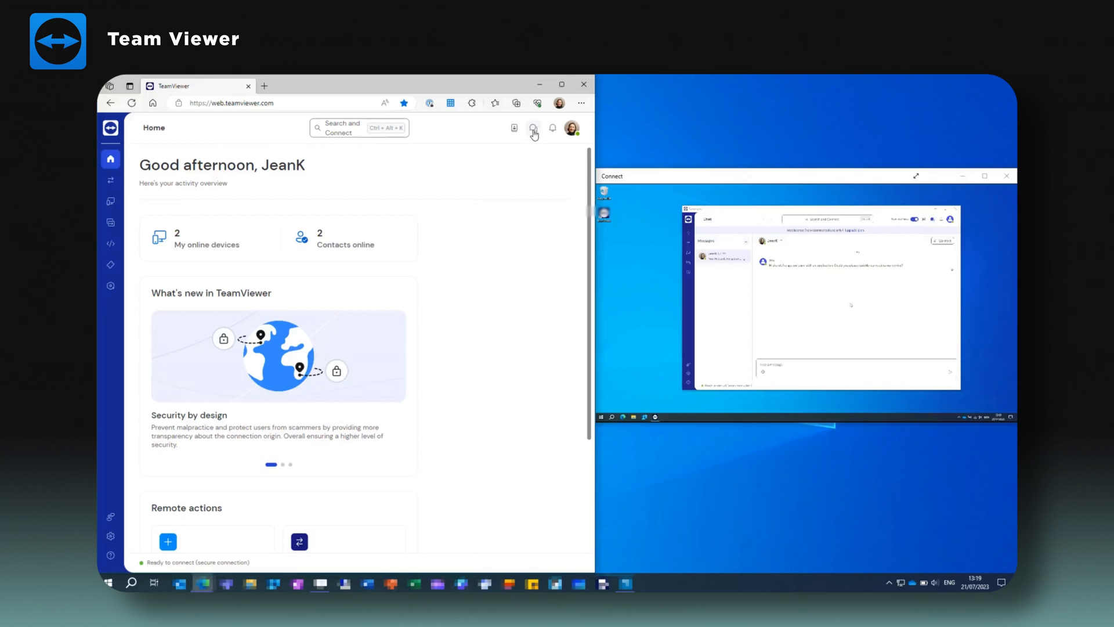
# Step: Open the Demo user chat and type the reply 'Sure thing'
pyautogui.click(533, 129)
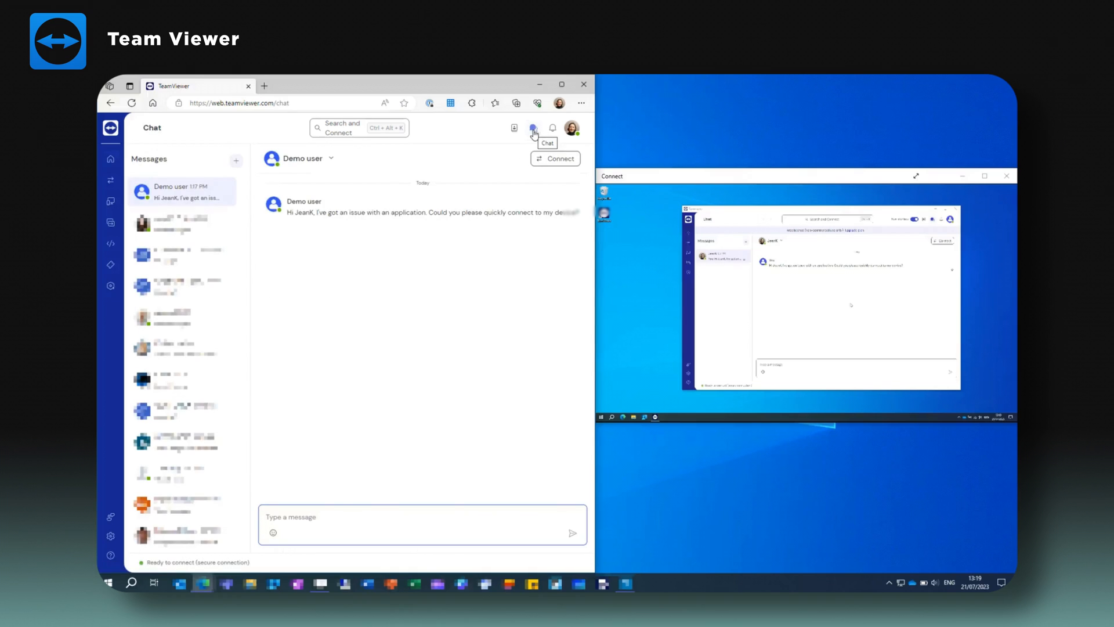
pyautogui.write('Sure')
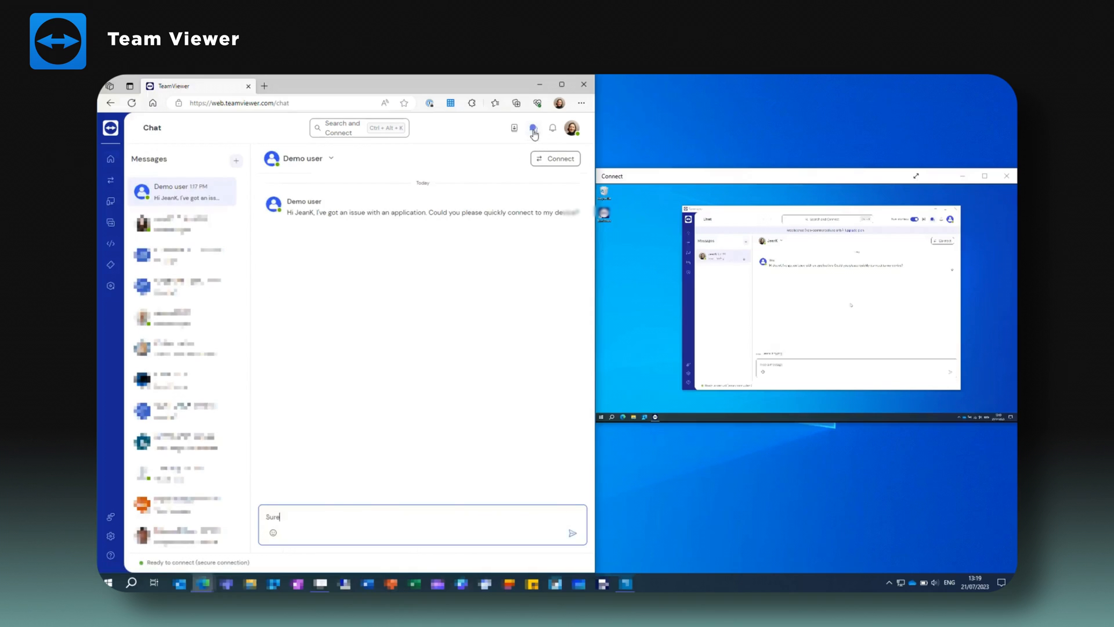
pyautogui.write('thing! Just give me')
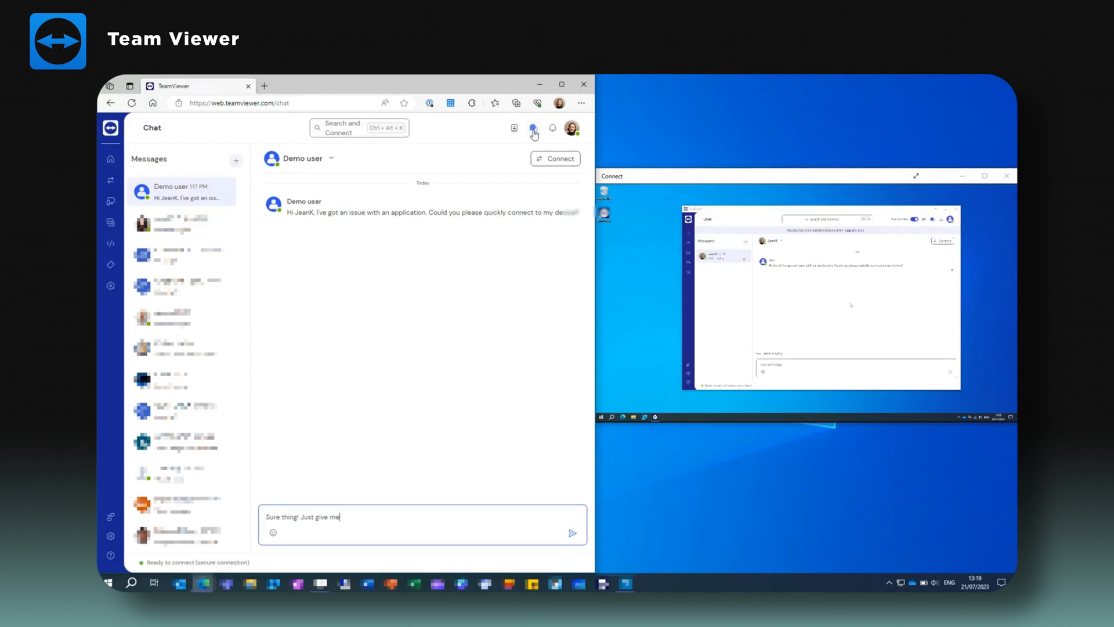
pyautogui.click(554, 158)
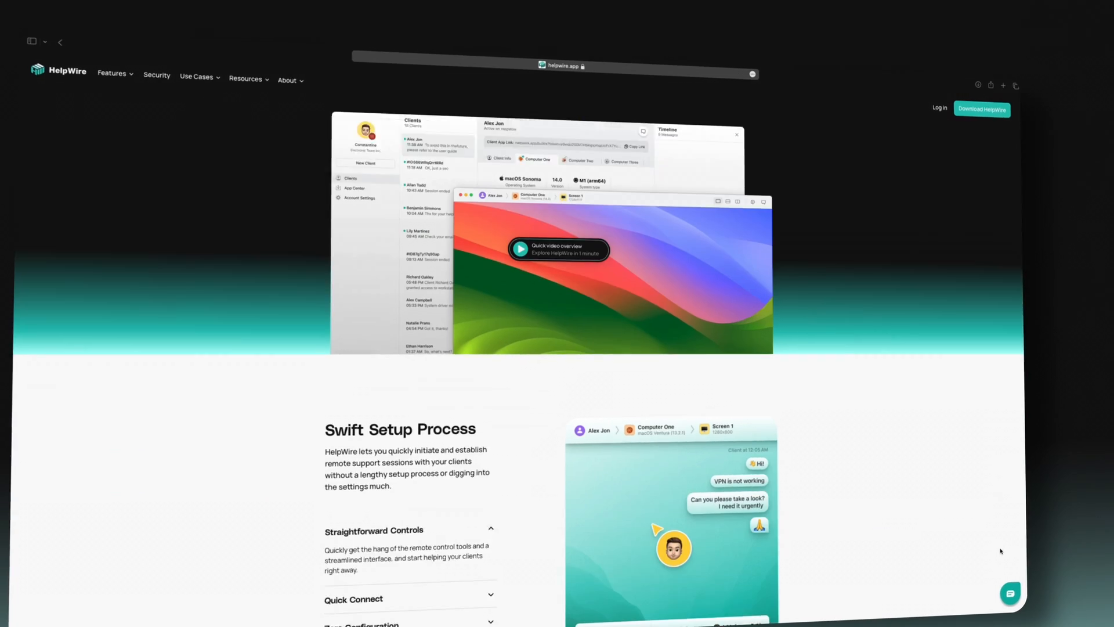
# Step: Connect to the client's Remote Screen, always allowing the site to open HelpWire Operator
pyautogui.scroll(-3)
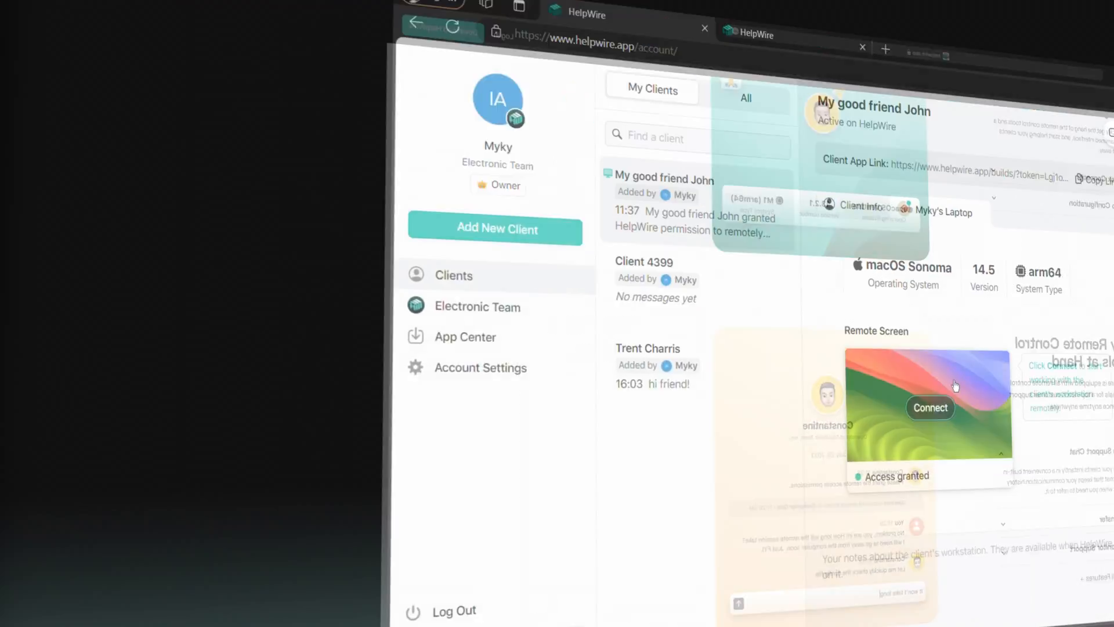
pyautogui.click(930, 407)
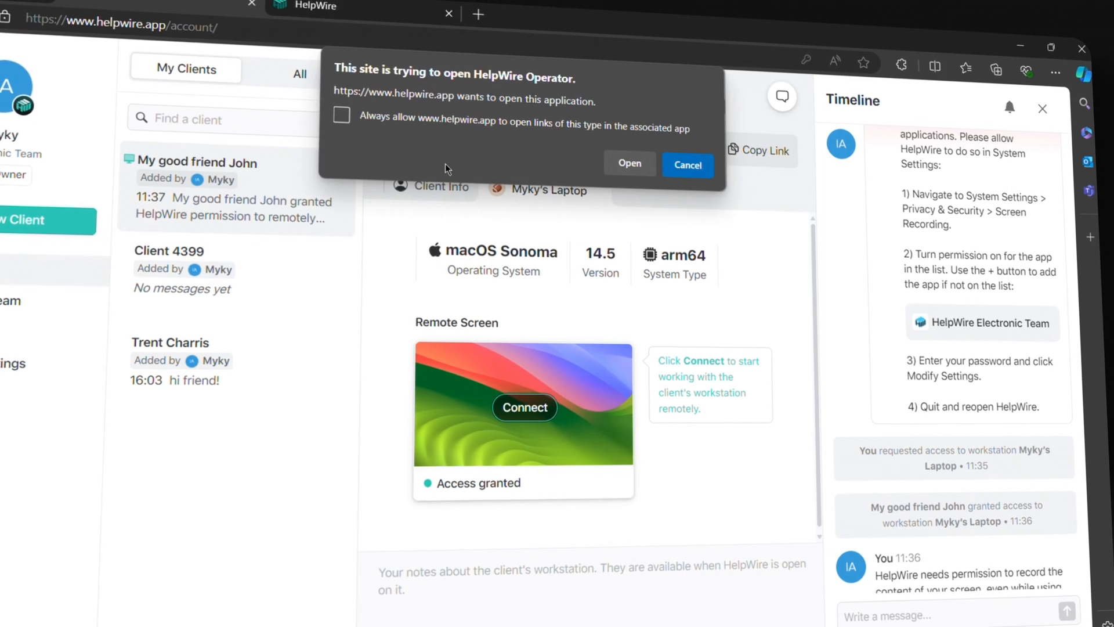
pyautogui.click(341, 127)
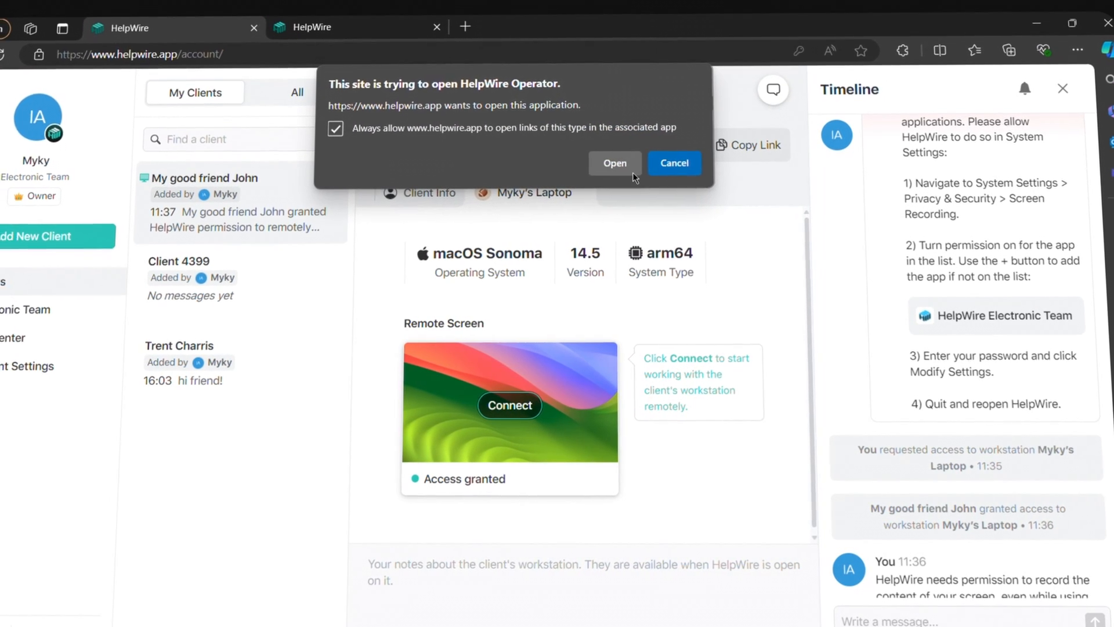
pyautogui.click(614, 163)
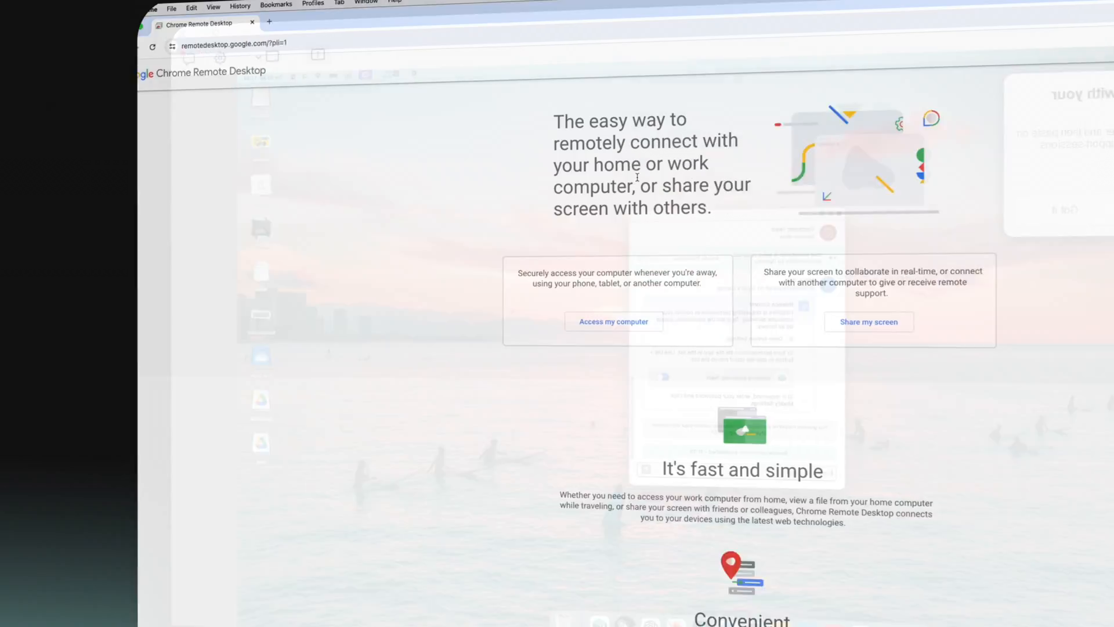
# Step: Return to the TeamViewer chat messages and start typing the reply 'Sure'
pyautogui.click(868, 321)
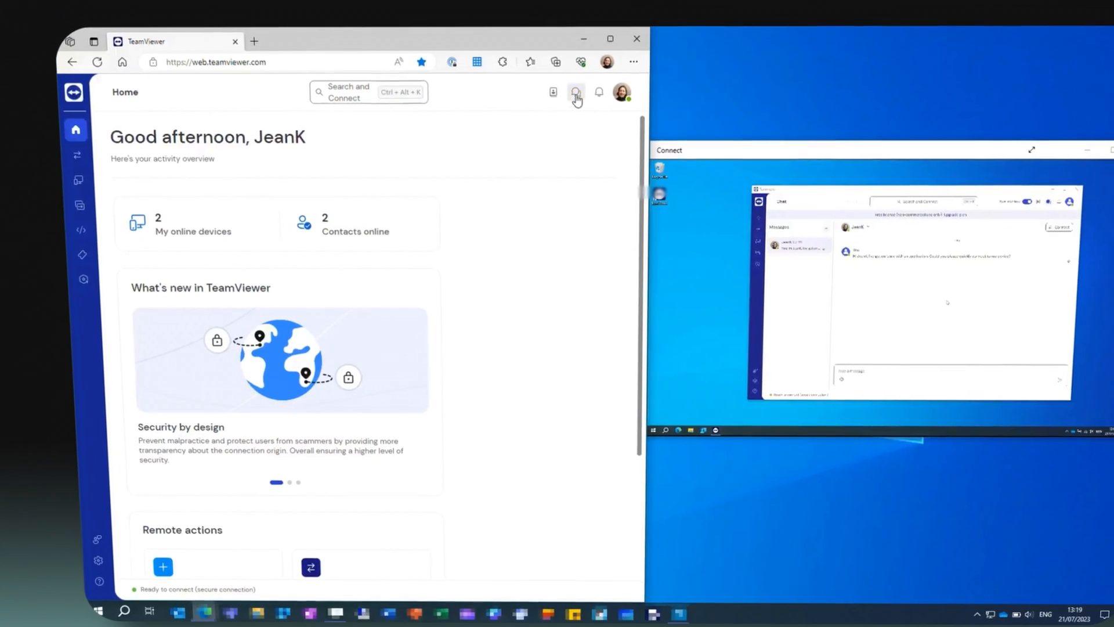
pyautogui.click(576, 91)
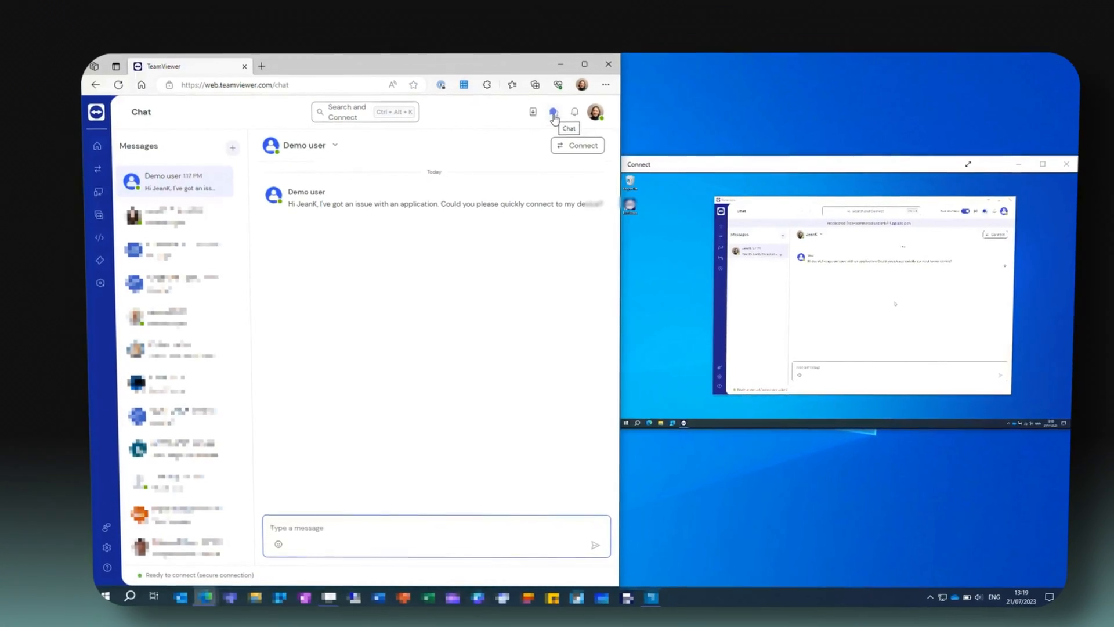
pyautogui.write('Sure')
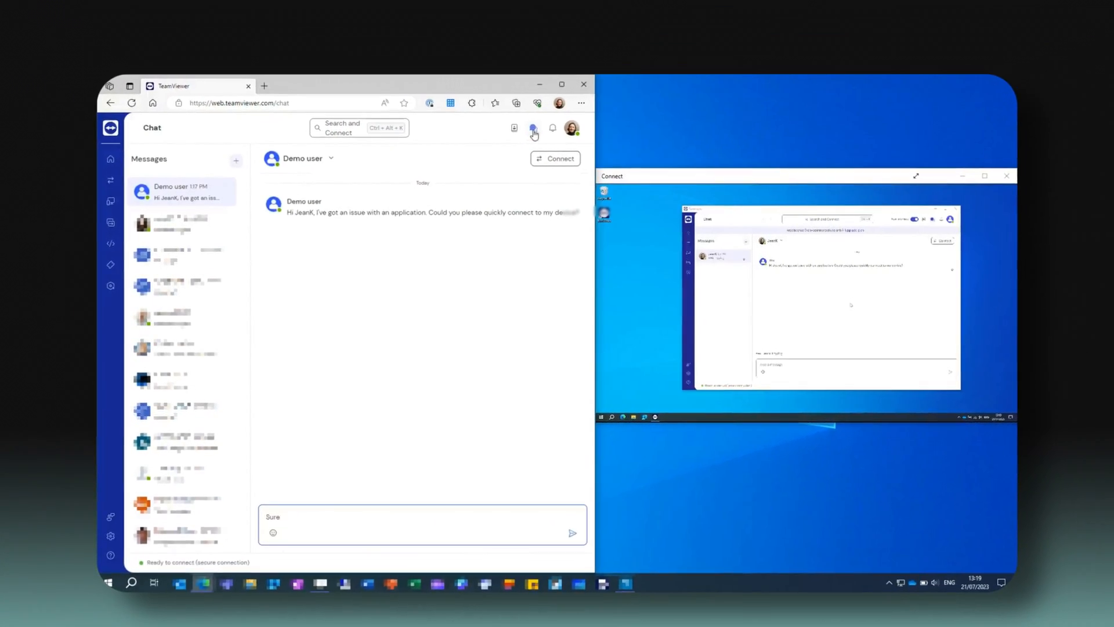